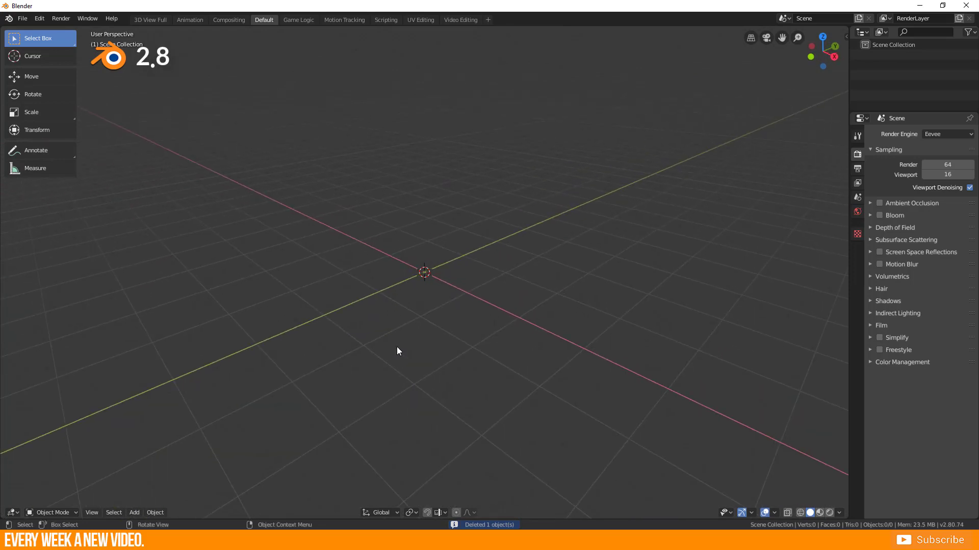
{"action": "mouse_move", "coordinate": [397, 346]}
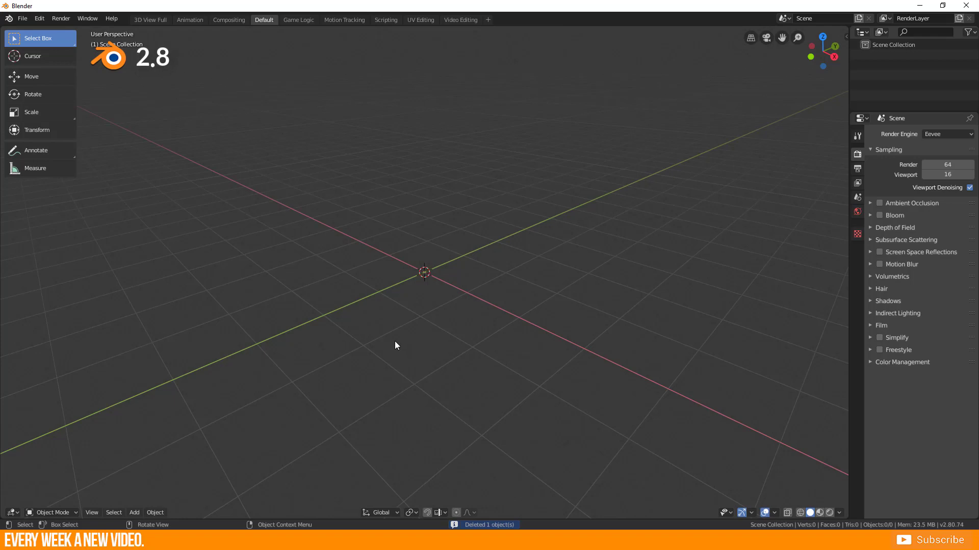
{"action": "mouse_move", "coordinate": [391, 343]}
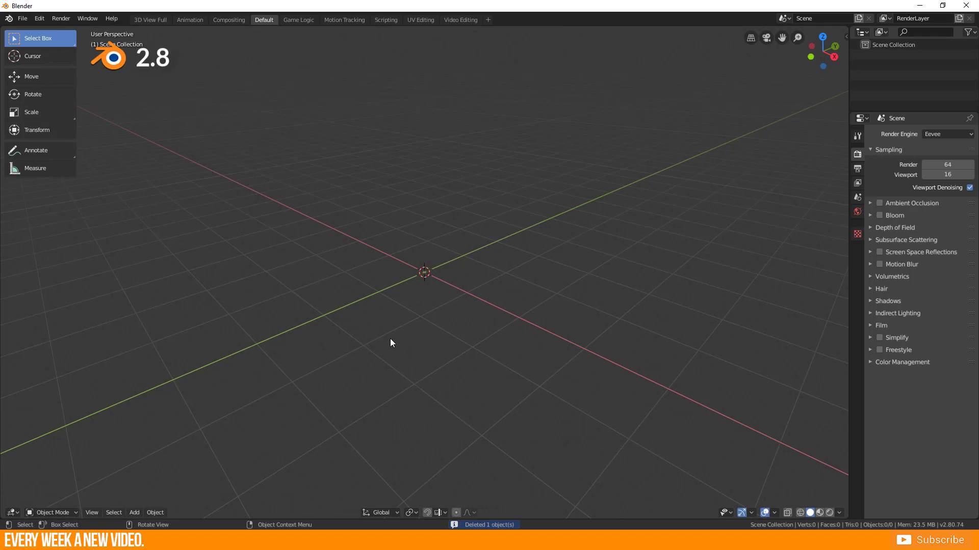
- Add a cube at the 3D cursor and pick an Align option in the Add Cube panel
{"action": "left_click", "coordinate": [23, 18]}
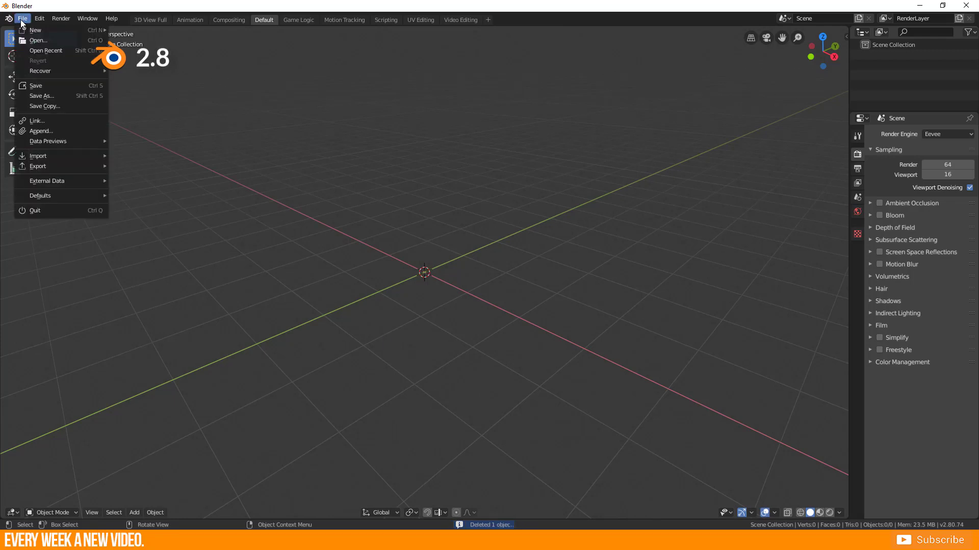
{"action": "mouse_move", "coordinate": [40, 195]}
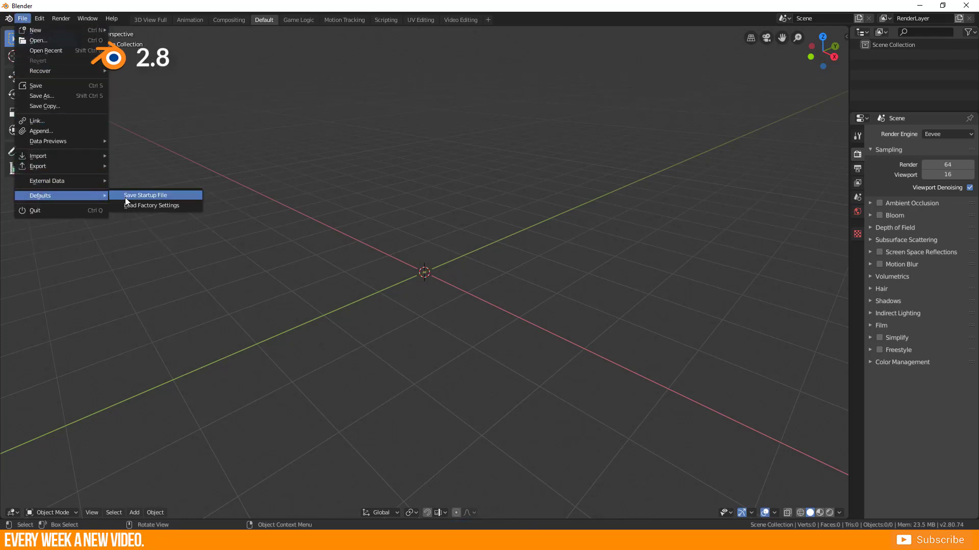
{"action": "mouse_move", "coordinate": [165, 196]}
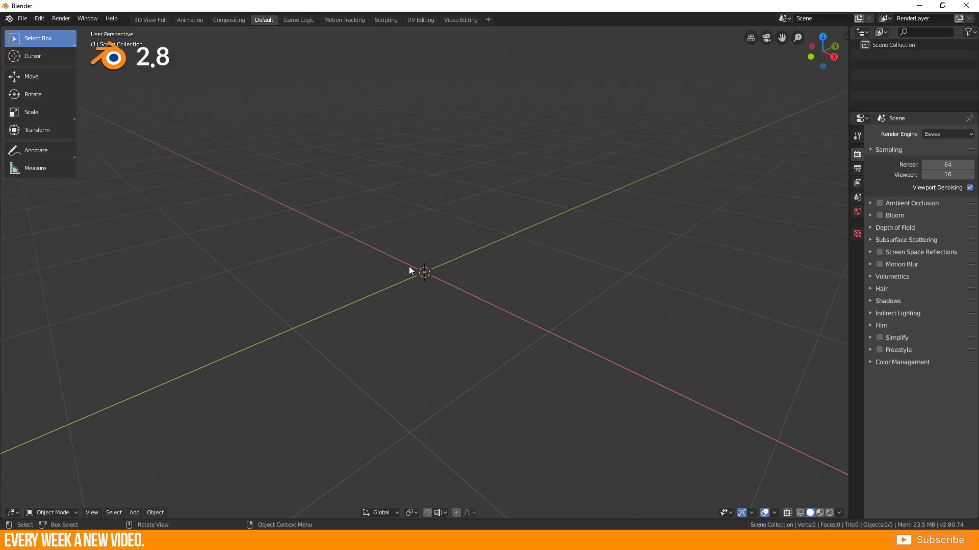
{"action": "left_click", "coordinate": [772, 513]}
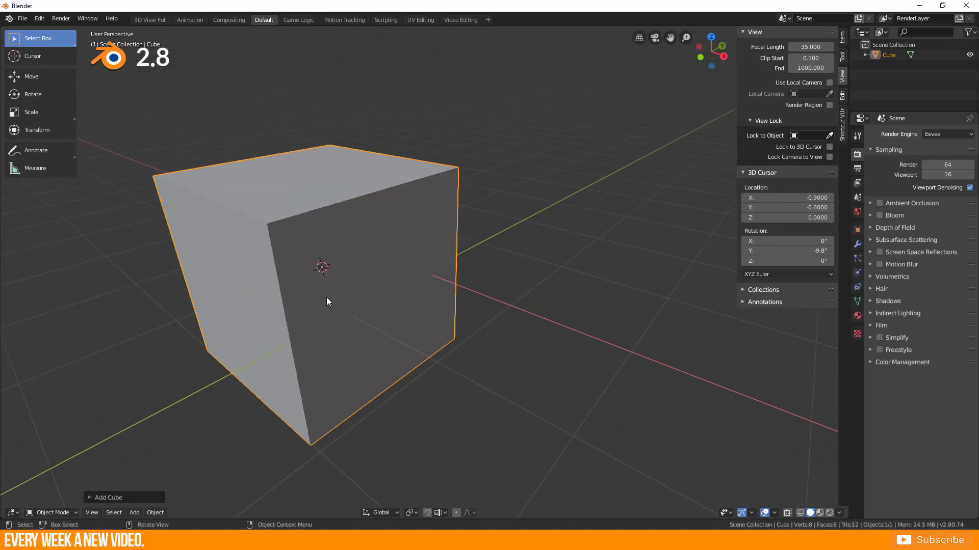
{"action": "left_click", "coordinate": [106, 497]}
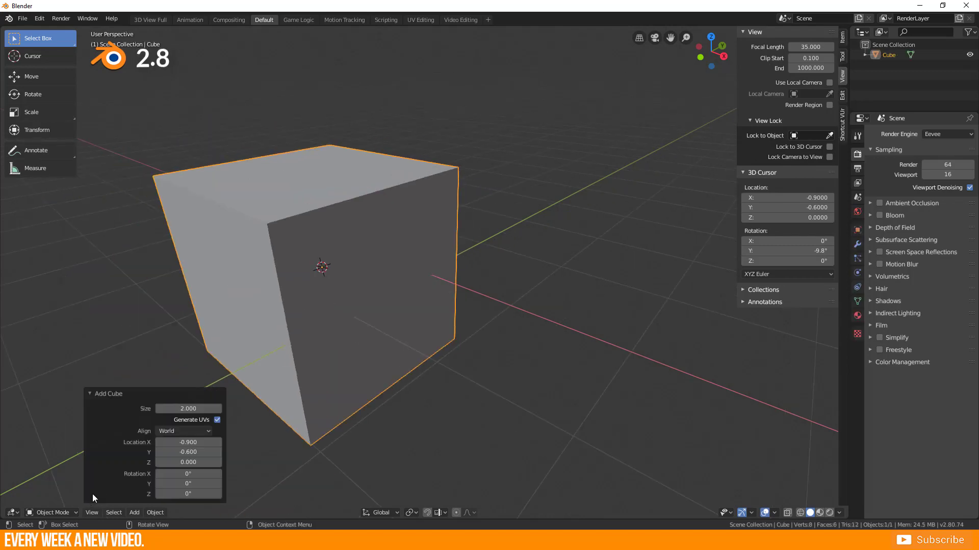
{"action": "left_click", "coordinate": [182, 431]}
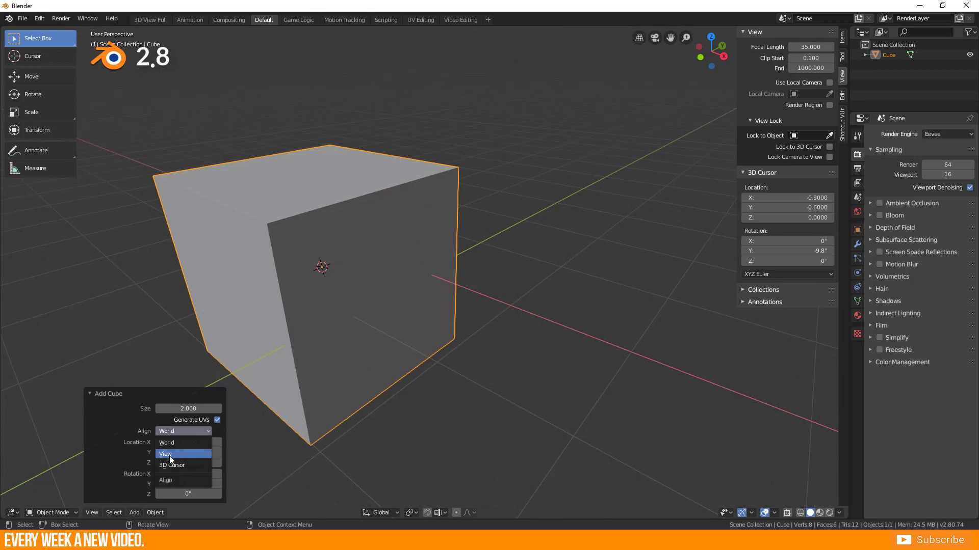
{"action": "left_click", "coordinate": [171, 464]}
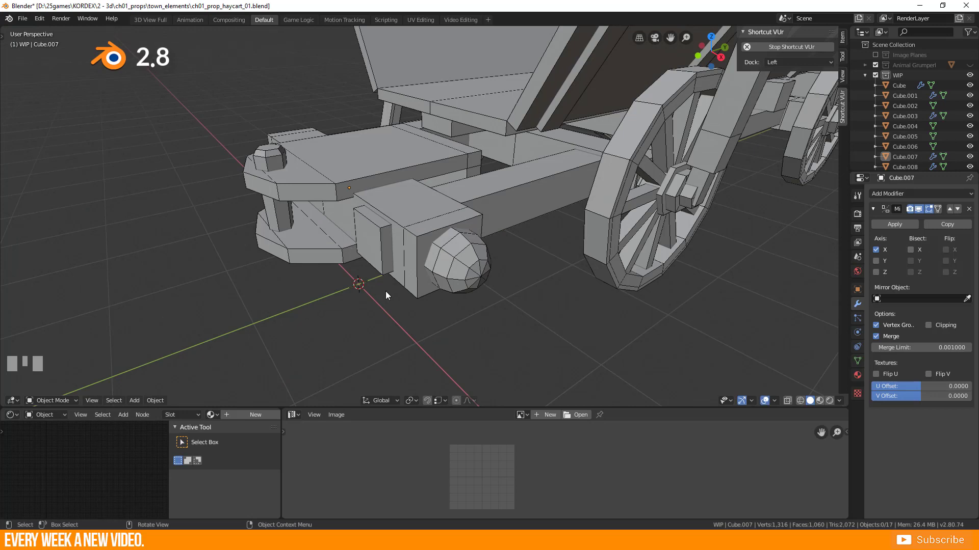
{"action": "mouse_move", "coordinate": [441, 333]}
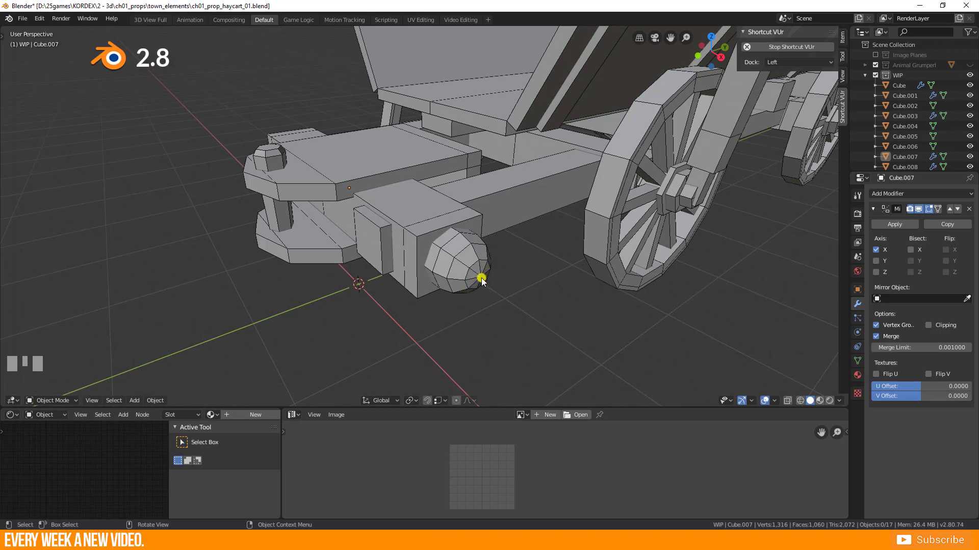
- Select a vertex on Cube.007's round knob and snap the 3D cursor to it
{"action": "left_click_drag", "start_coordinate": [480, 282], "coordinate": [556, 262]}
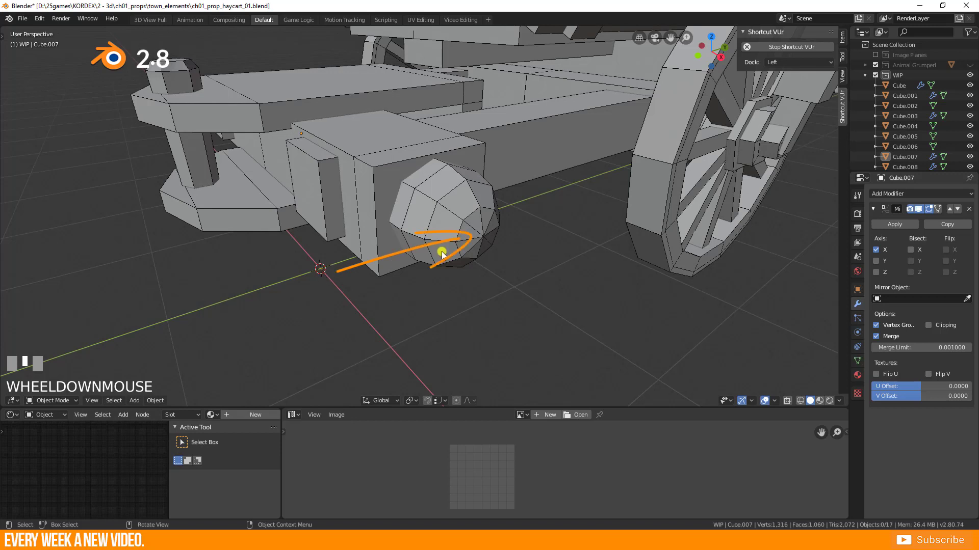
{"action": "left_click", "coordinate": [442, 252]}
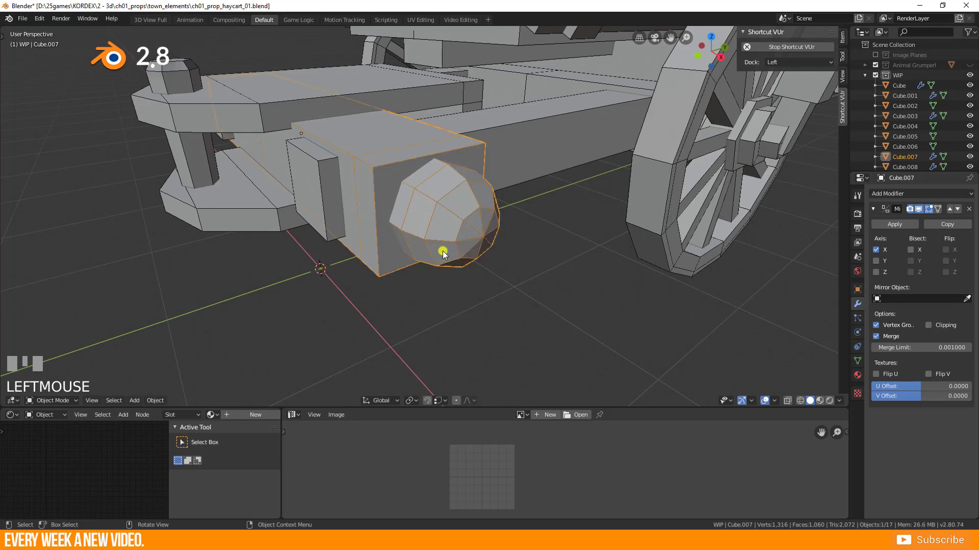
{"action": "key", "text": "Tab"}
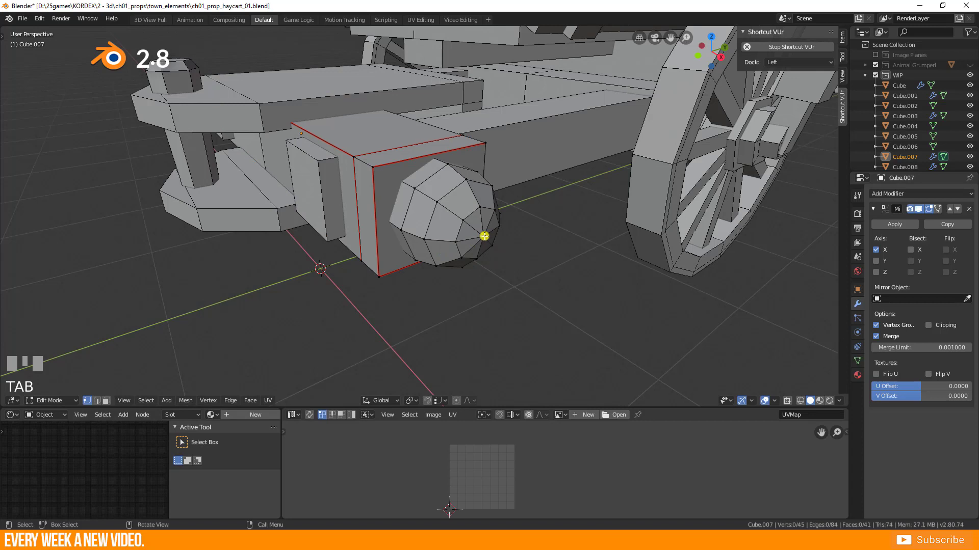
{"action": "left_click", "coordinate": [483, 235]}
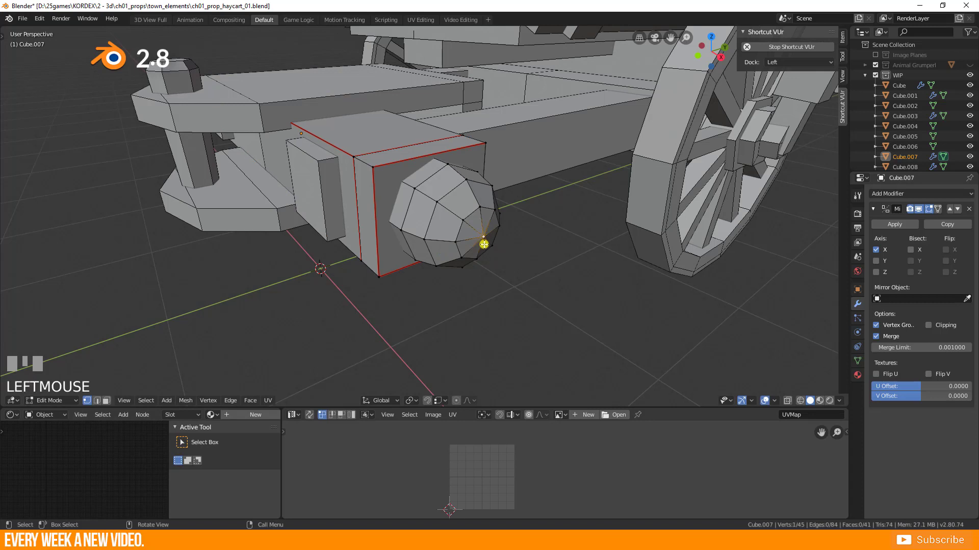
{"action": "right_click", "coordinate": [456, 235]}
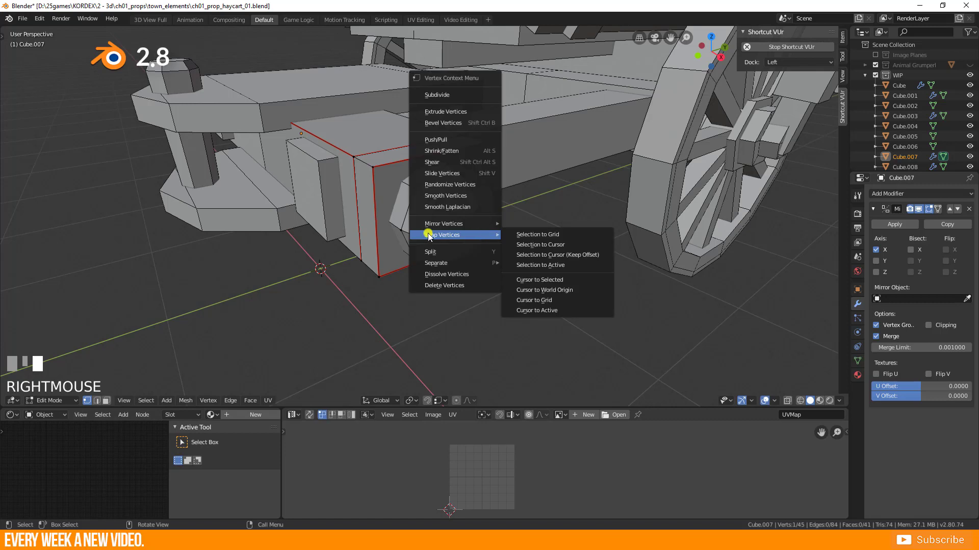
{"action": "mouse_move", "coordinate": [538, 279]}
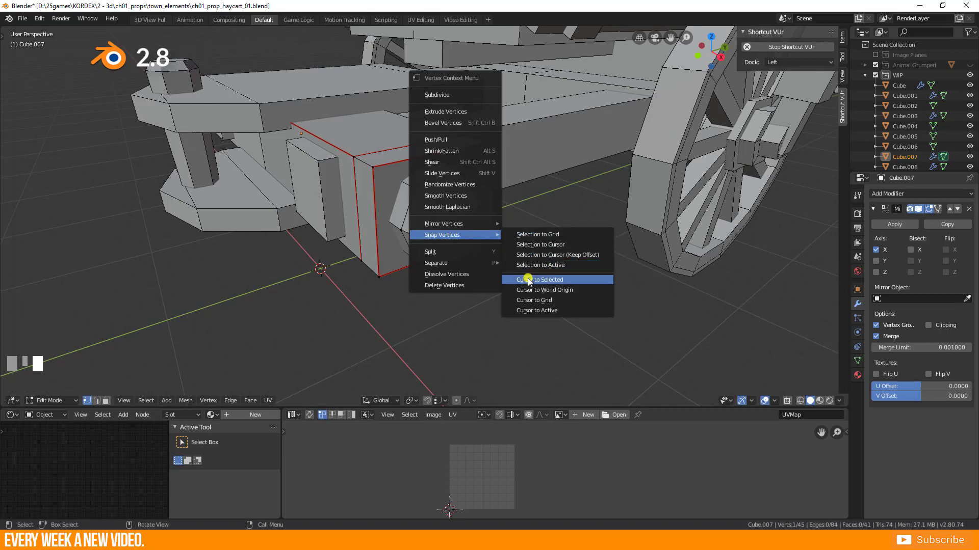
{"action": "left_click", "coordinate": [539, 279]}
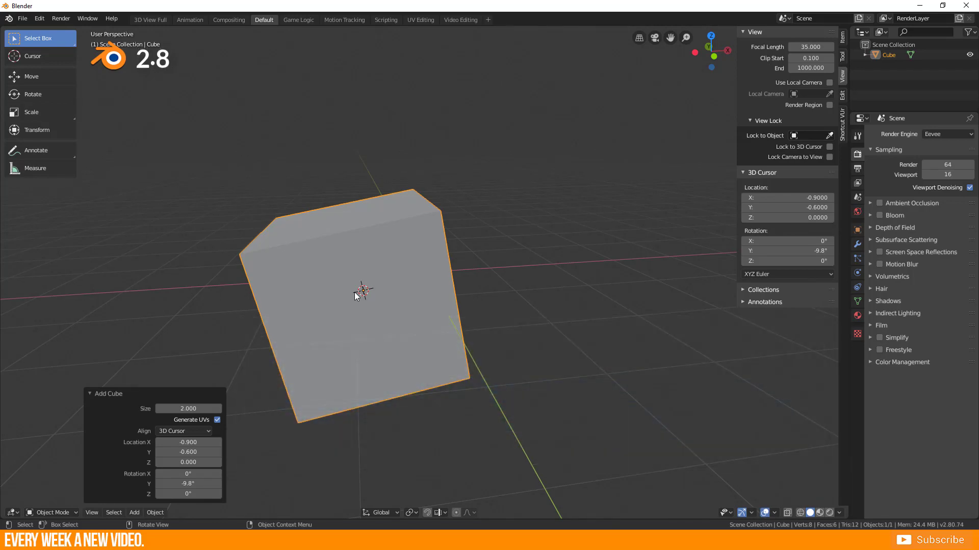
- View the tilted cube from Front Orthographic and enter Edit Mode on its mesh
{"action": "key", "text": "1"}
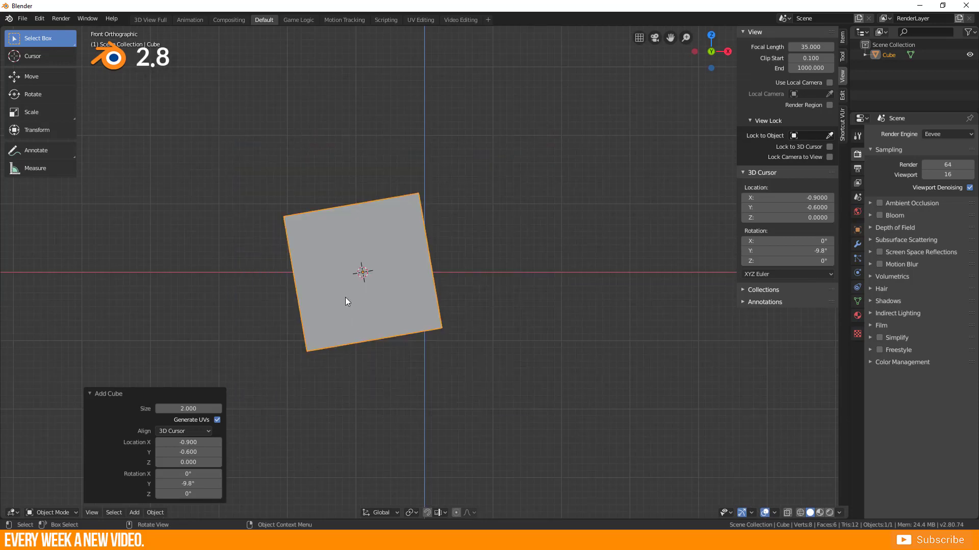
{"action": "key", "text": "Tab"}
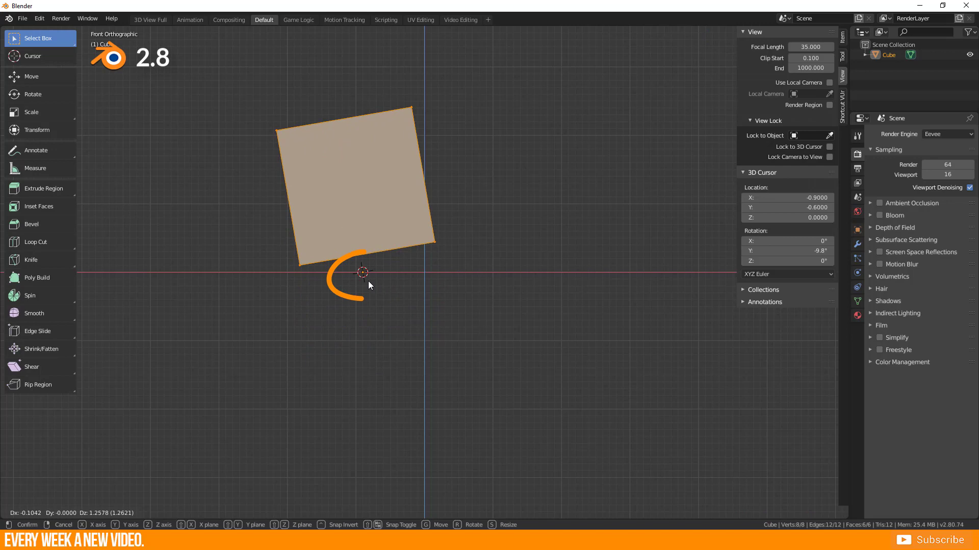
{"action": "mouse_move", "coordinate": [435, 285]}
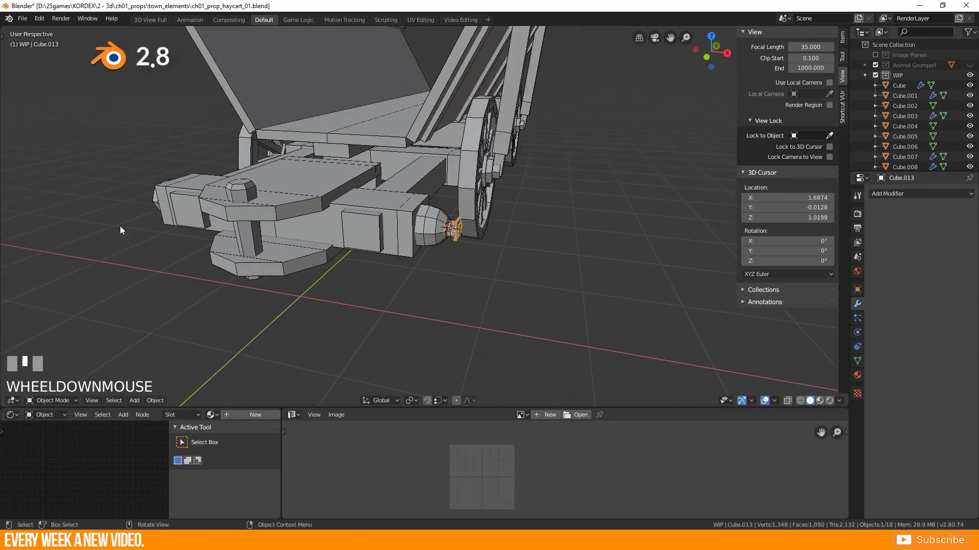
- Set the 3D cursor location to 0, 0, 0 and move Cube.013's origin to it
{"action": "left_click_drag", "start_coordinate": [120, 229], "coordinate": [494, 286]}
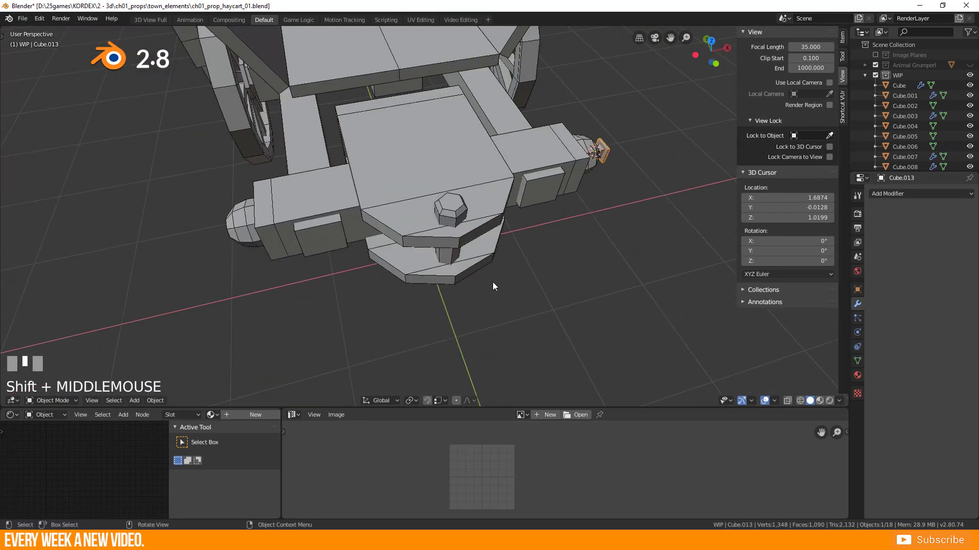
{"action": "scroll", "scroll_direction": "up", "scroll_amount": 3}
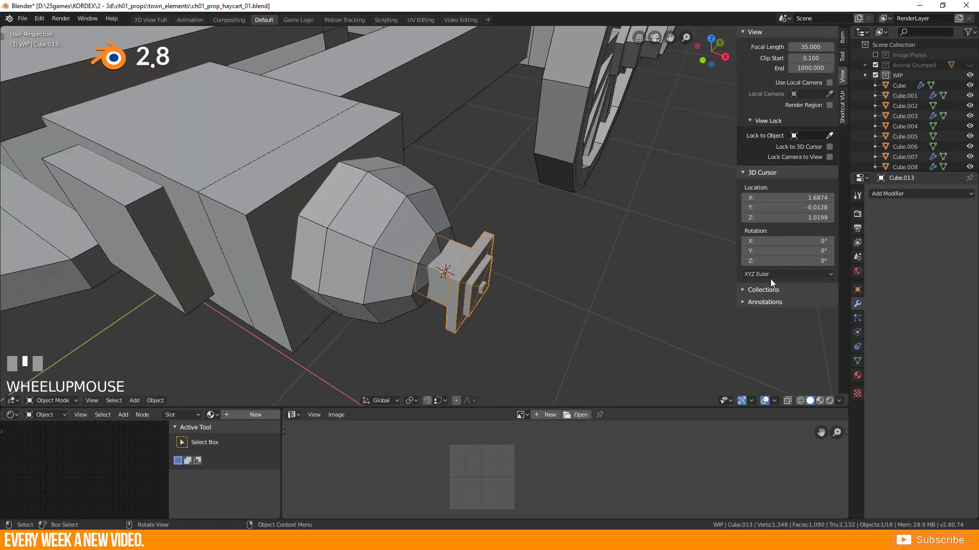
{"action": "left_click", "coordinate": [917, 193]}
{"action": "type", "text": "0"}
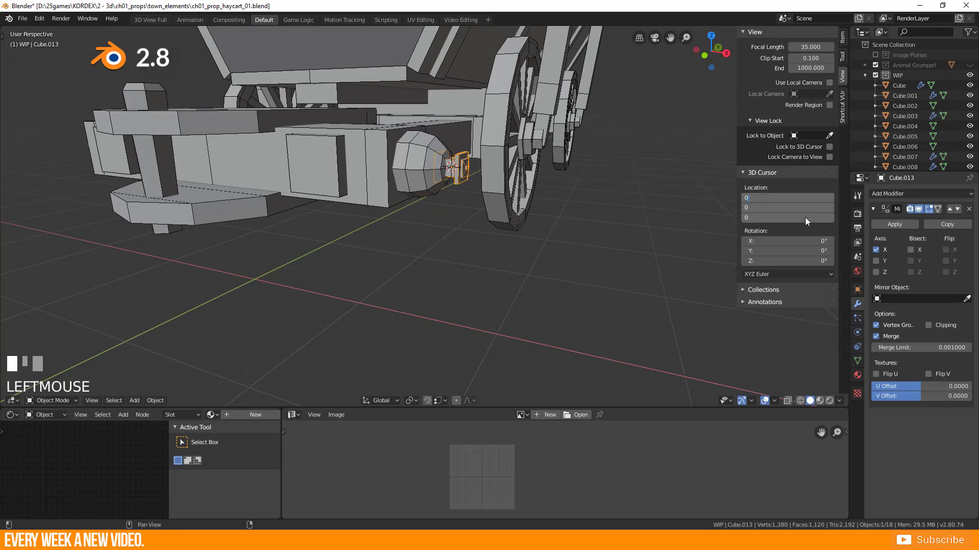
{"action": "key", "text": "NUMPAD_ENTER"}
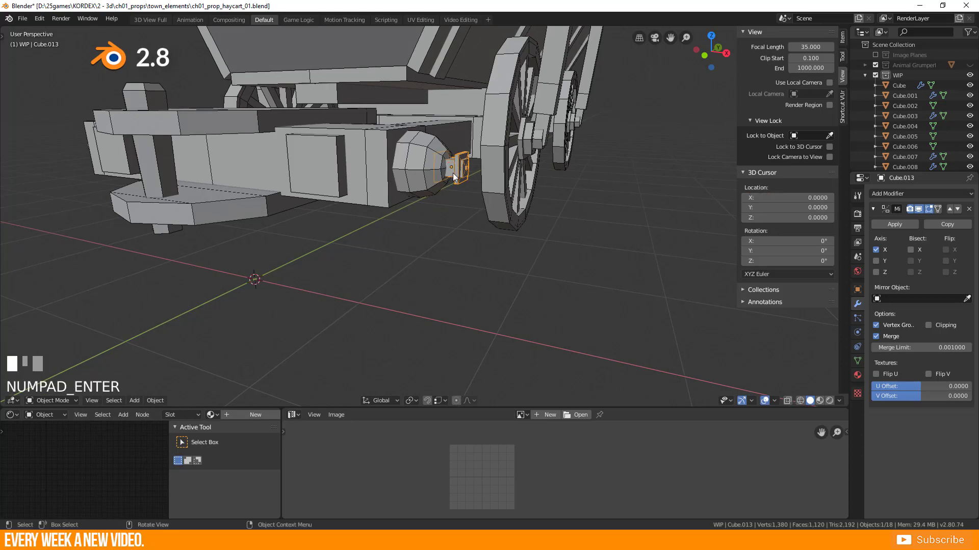
{"action": "right_click", "coordinate": [449, 176]}
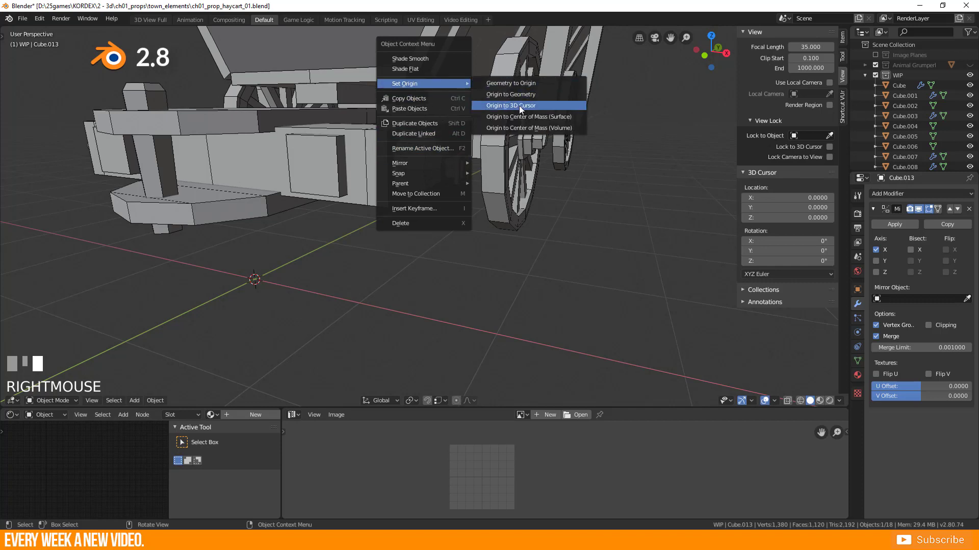
{"action": "left_click", "coordinate": [509, 105]}
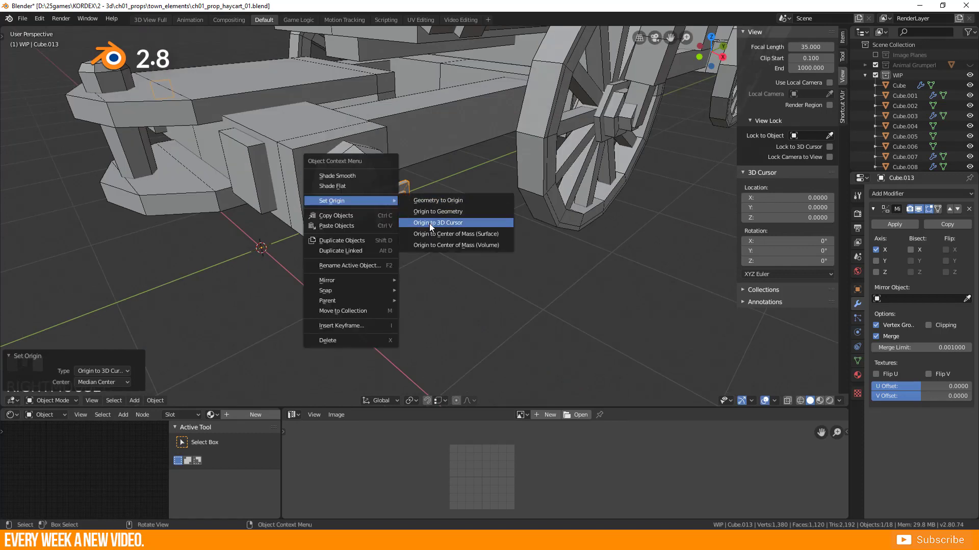
{"action": "mouse_move", "coordinate": [326, 290]}
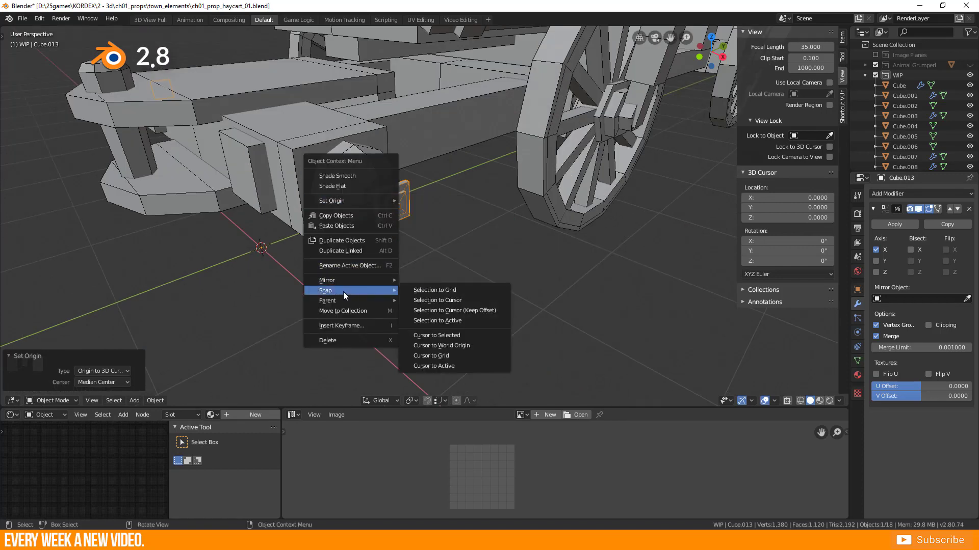
{"action": "mouse_move", "coordinate": [441, 345]}
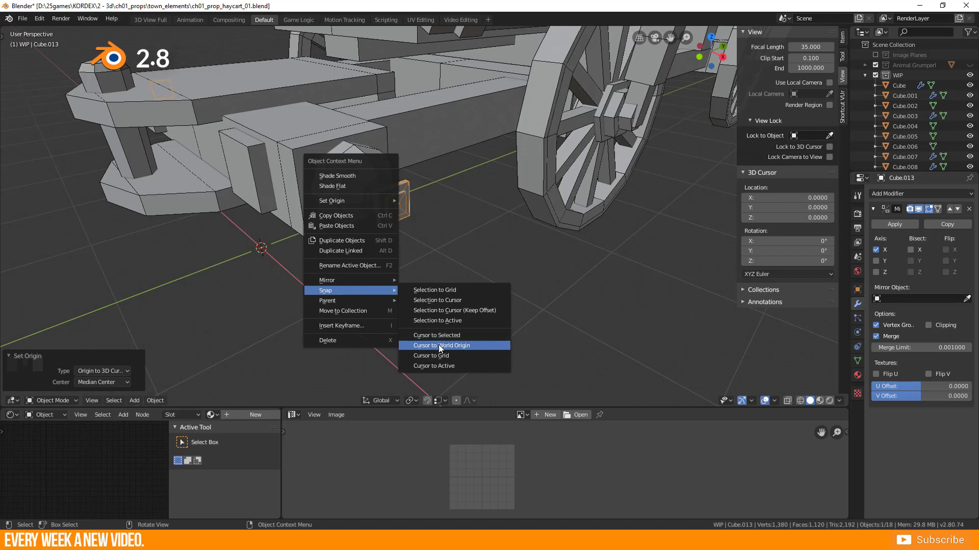
{"action": "mouse_move", "coordinate": [432, 310]}
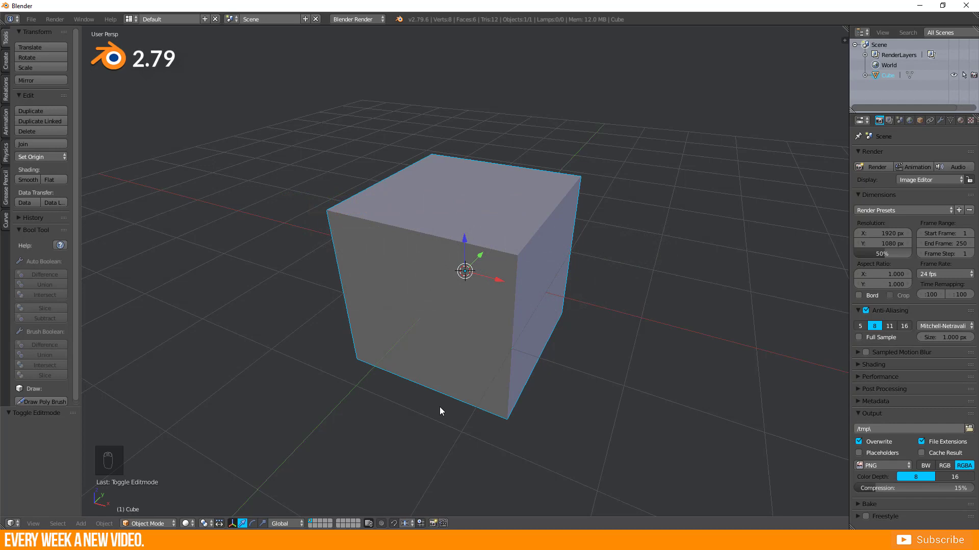
- Snap the 3D cursor to the cube's top corner vertex via Shift+S, then return to Object Mode
{"action": "key", "text": "Tab"}
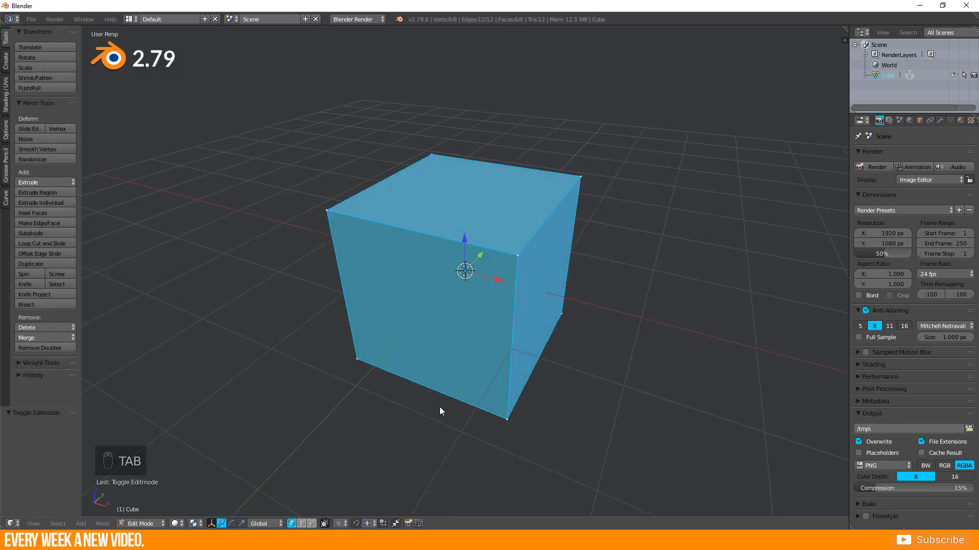
{"action": "left_click", "coordinate": [516, 255]}
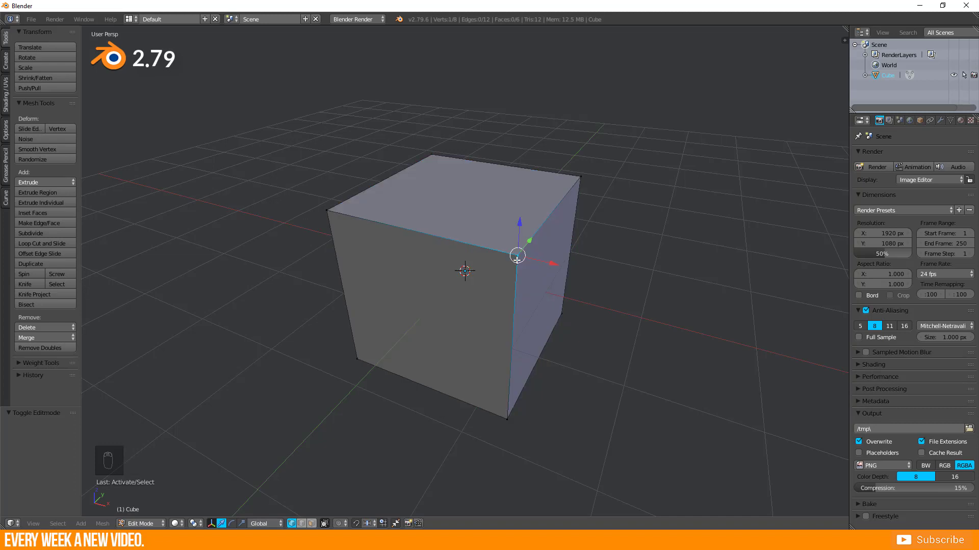
{"action": "key", "text": "shift+s"}
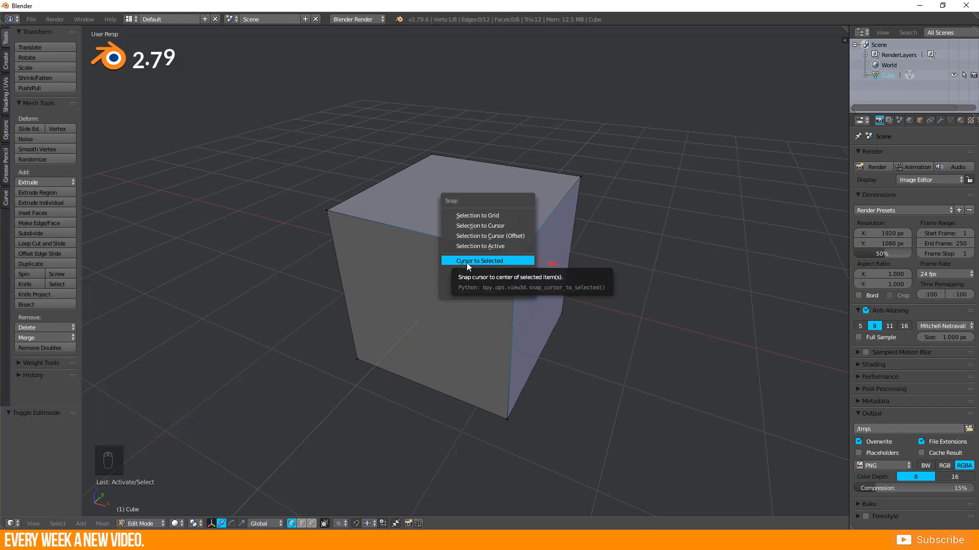
{"action": "left_click", "coordinate": [480, 260]}
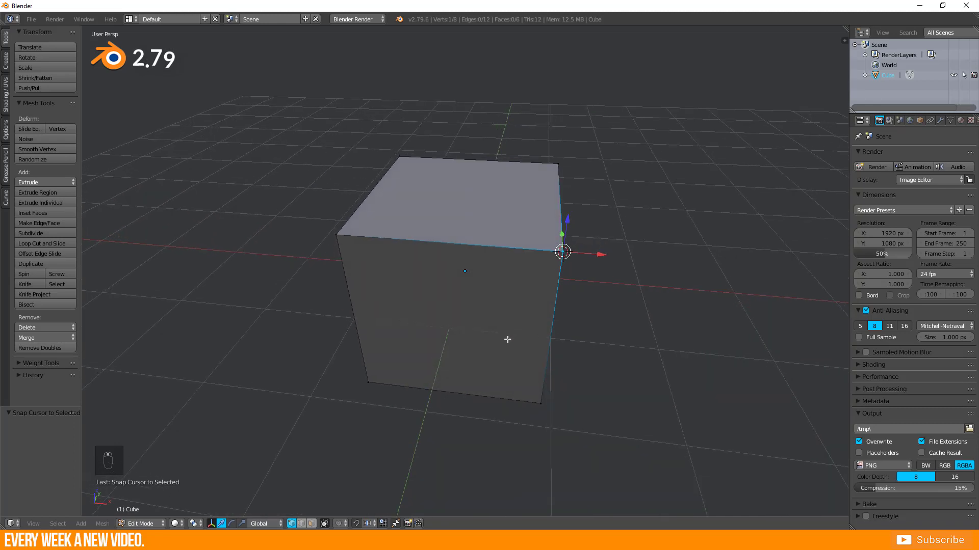
{"action": "key", "text": "Tab"}
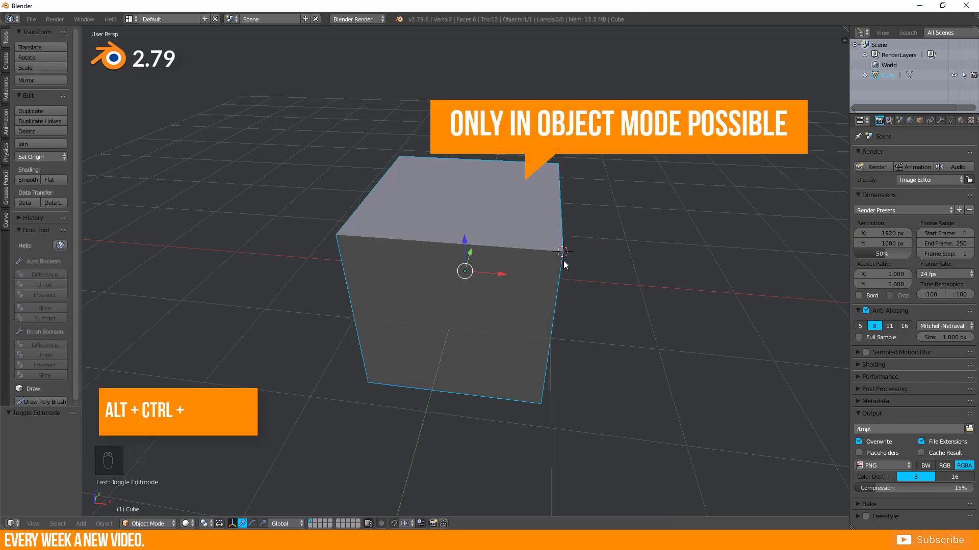
- Set the cube's origin to the 3D cursor, then show its location values 1, -1, 1 in the sidebar
{"action": "key", "text": "ctrl+alt+shift+c"}
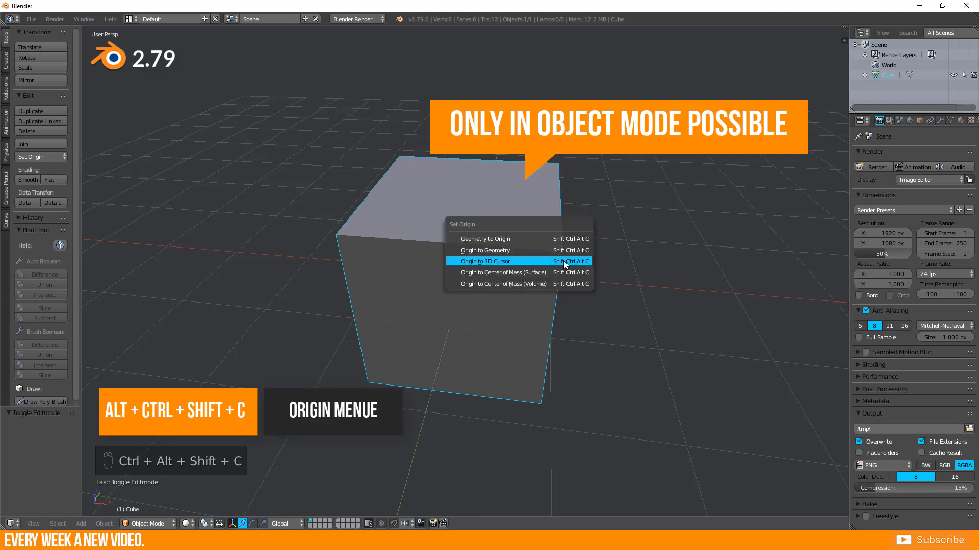
{"action": "mouse_move", "coordinate": [484, 261]}
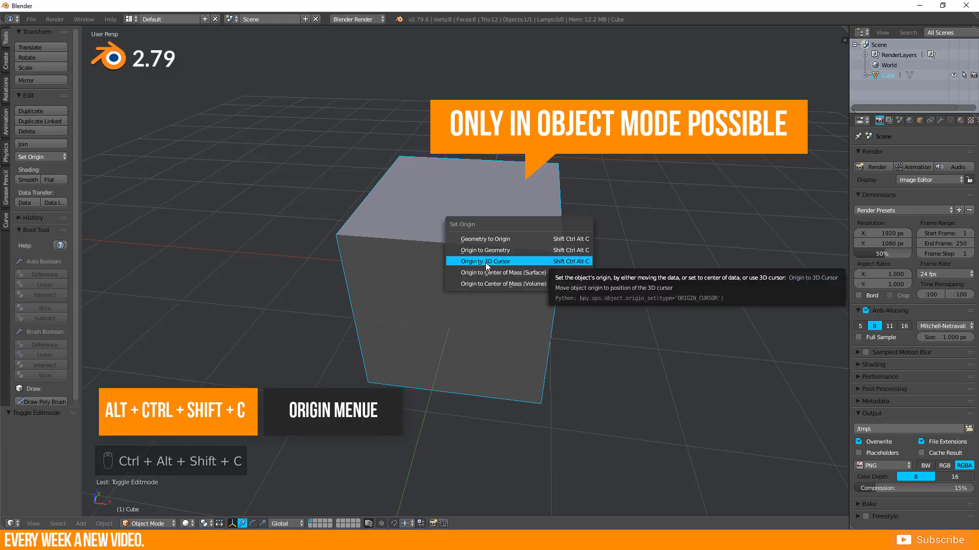
{"action": "left_click", "coordinate": [484, 261]}
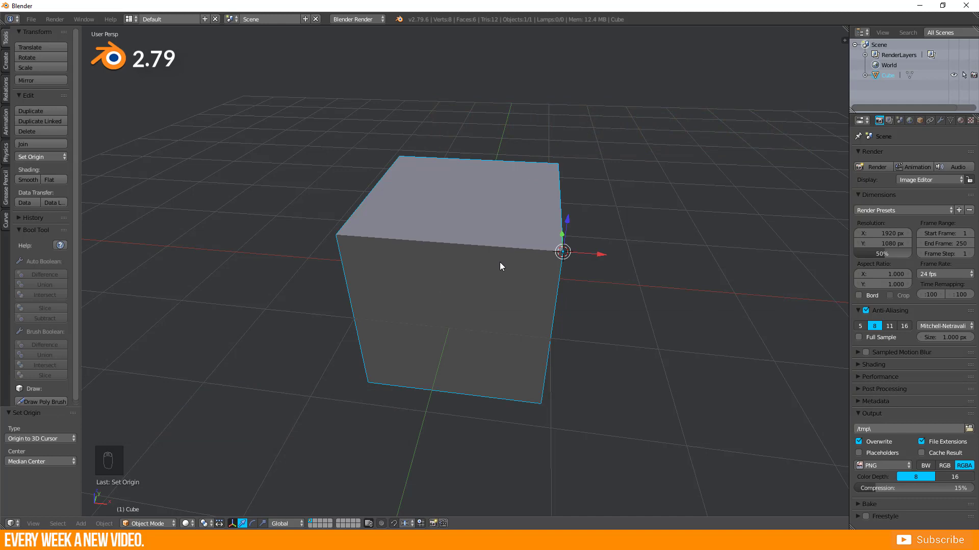
{"action": "mouse_move", "coordinate": [678, 290]}
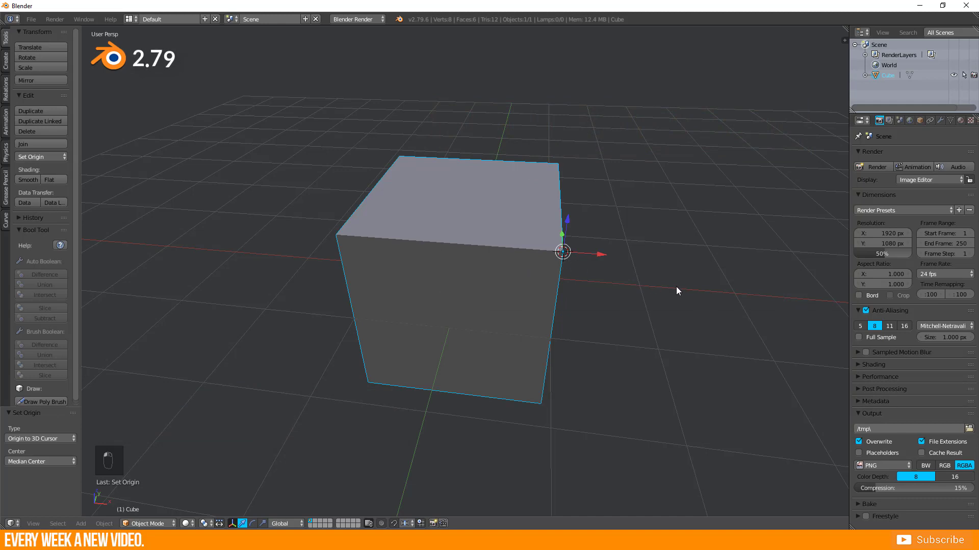
{"action": "key", "text": "a"}
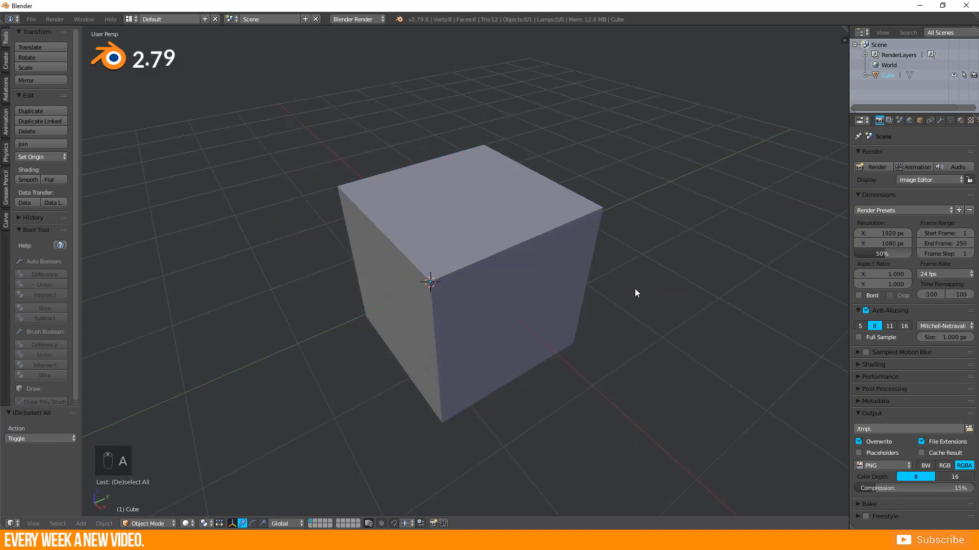
{"action": "key", "text": "N"}
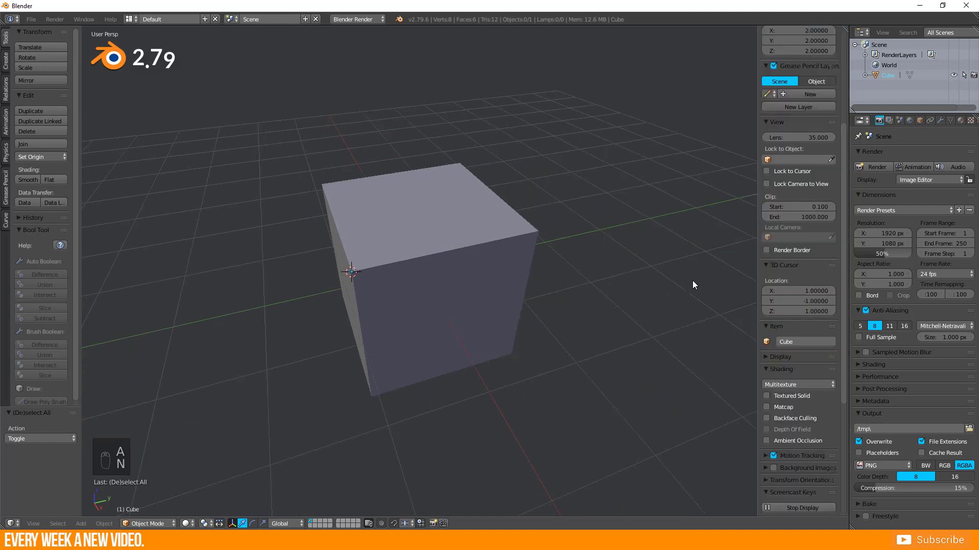
{"action": "left_click", "coordinate": [797, 290]}
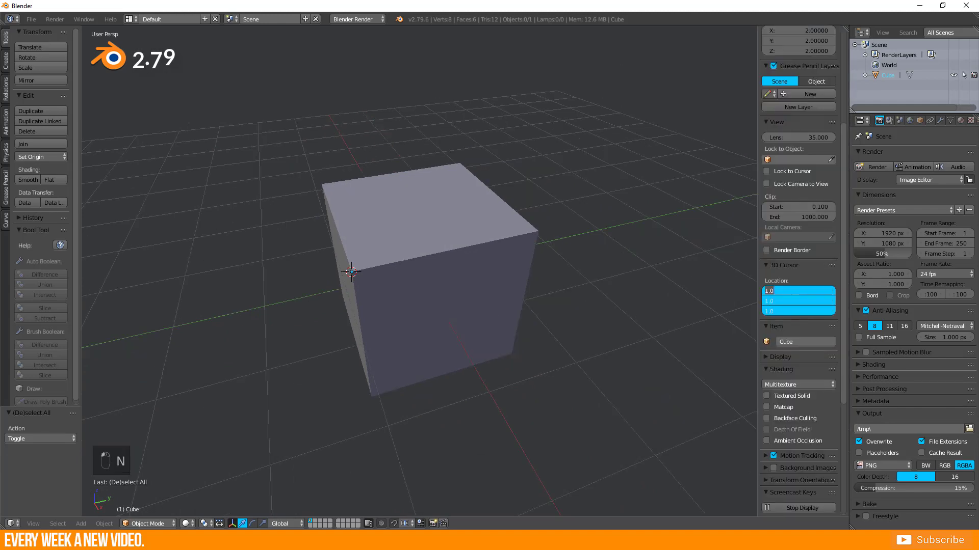